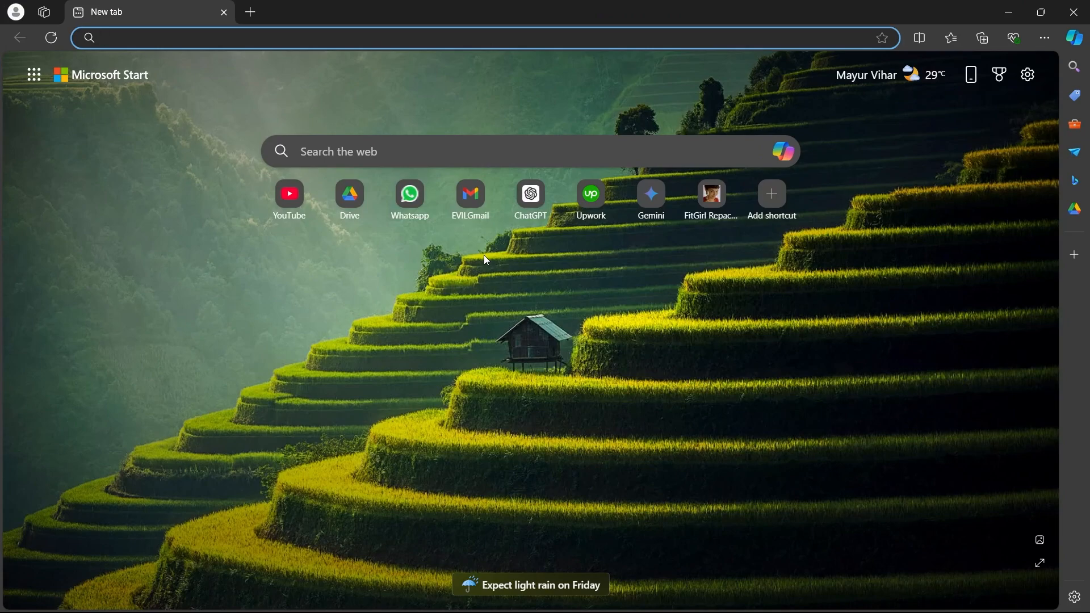
mouse_move(591, 194)
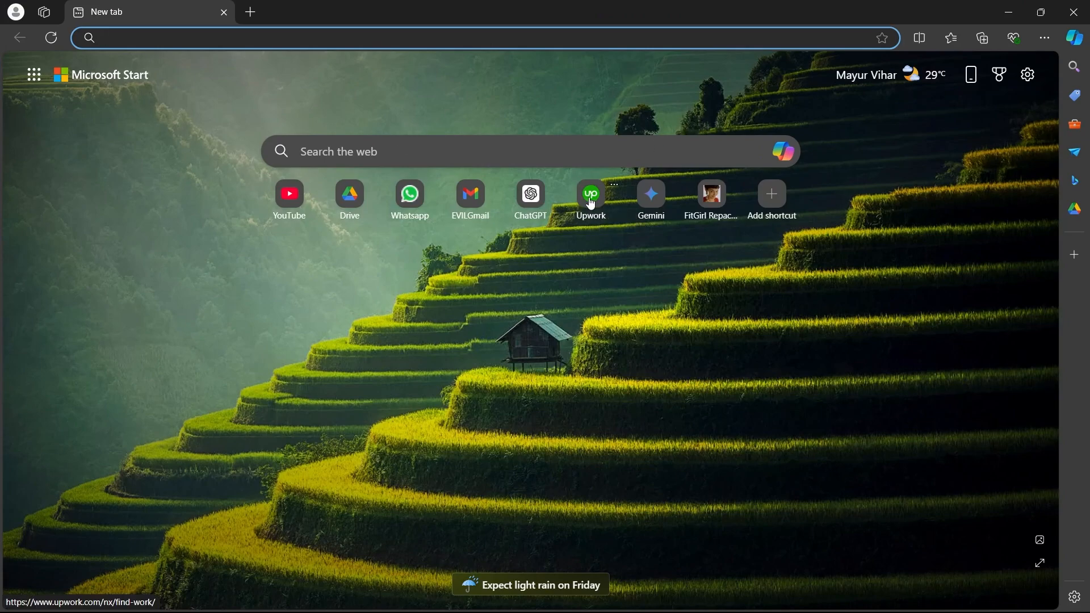
Go to Upwork's Find Work page from the Edge new tab shortcut tile
click(591, 194)
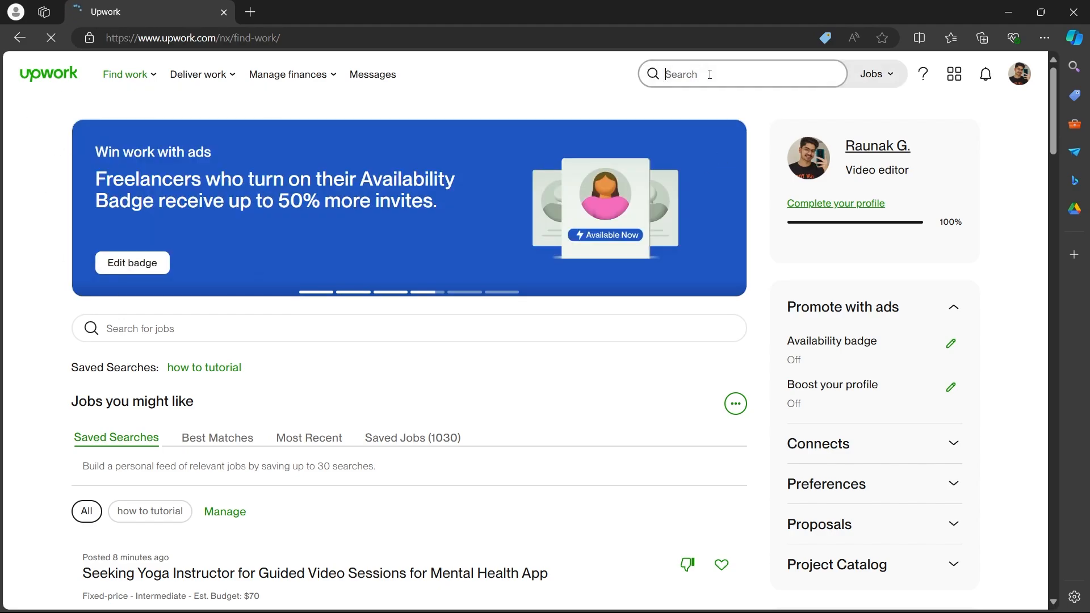
Search 'social media manager', select the Baby Onesie Seller Instagram job and start a proposal
text(social media manager)
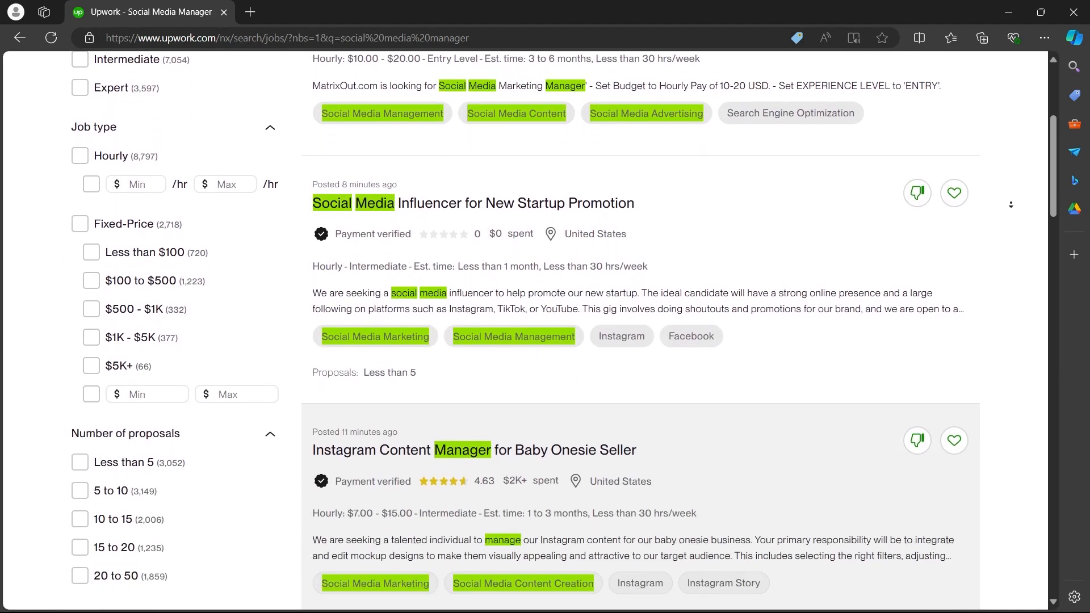
scroll(down, 3)
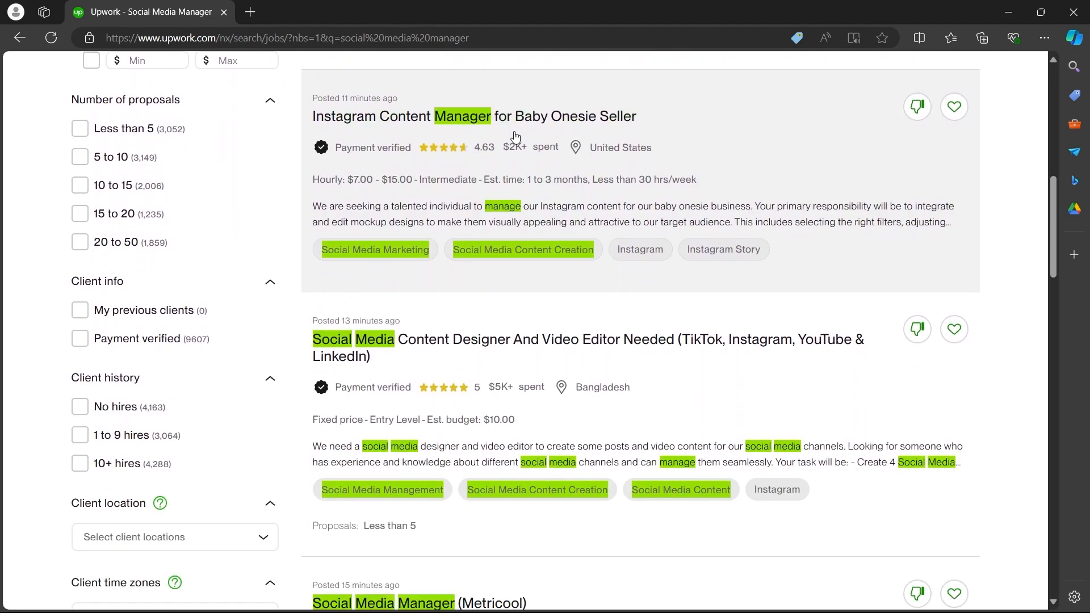
click(475, 116)
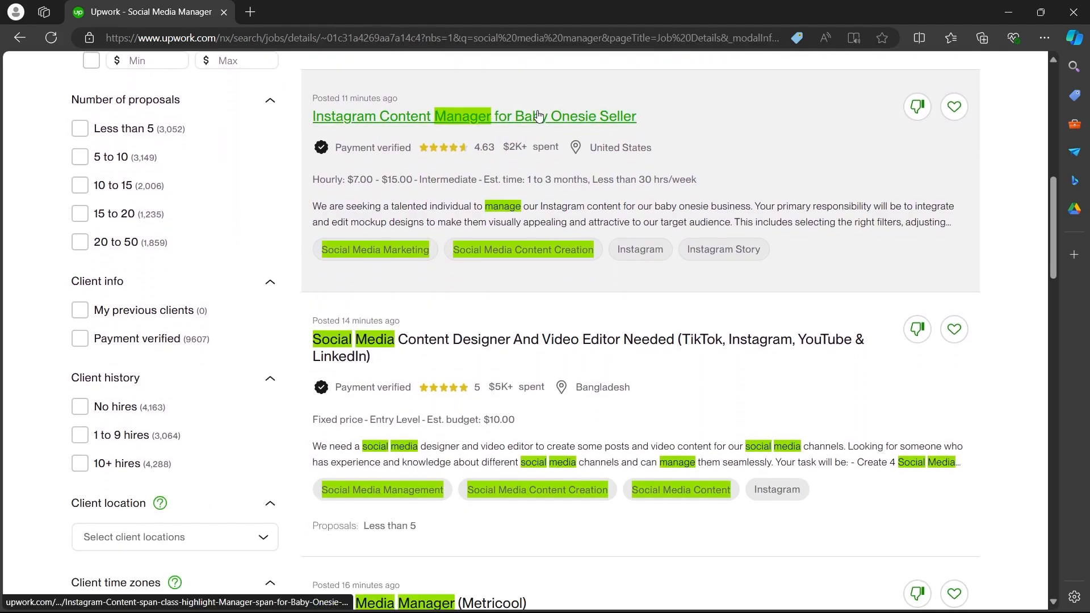
click(474, 115)
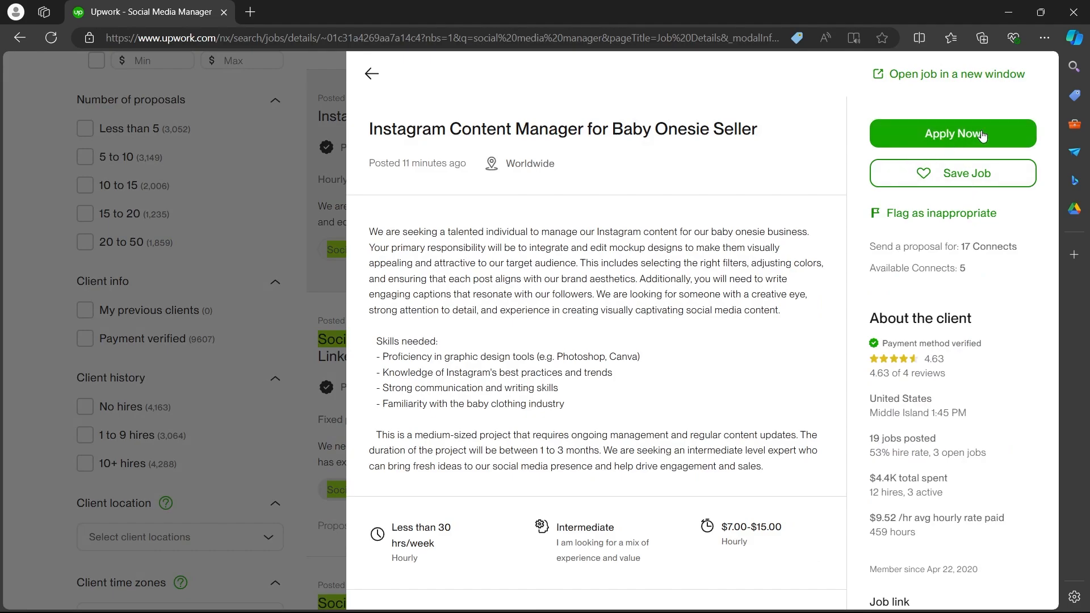
mouse_move(966, 134)
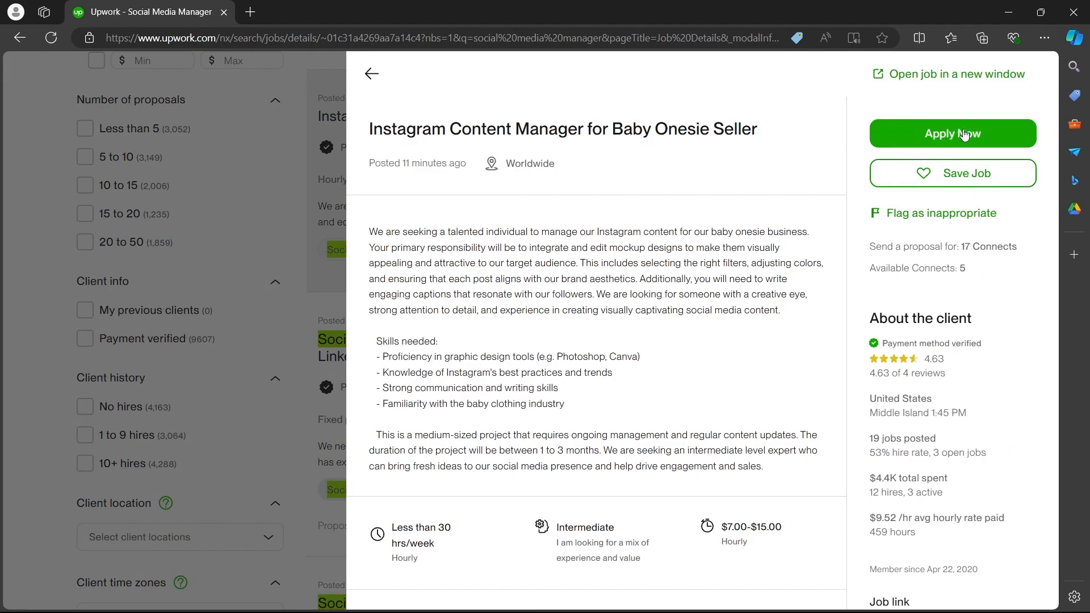
click(952, 134)
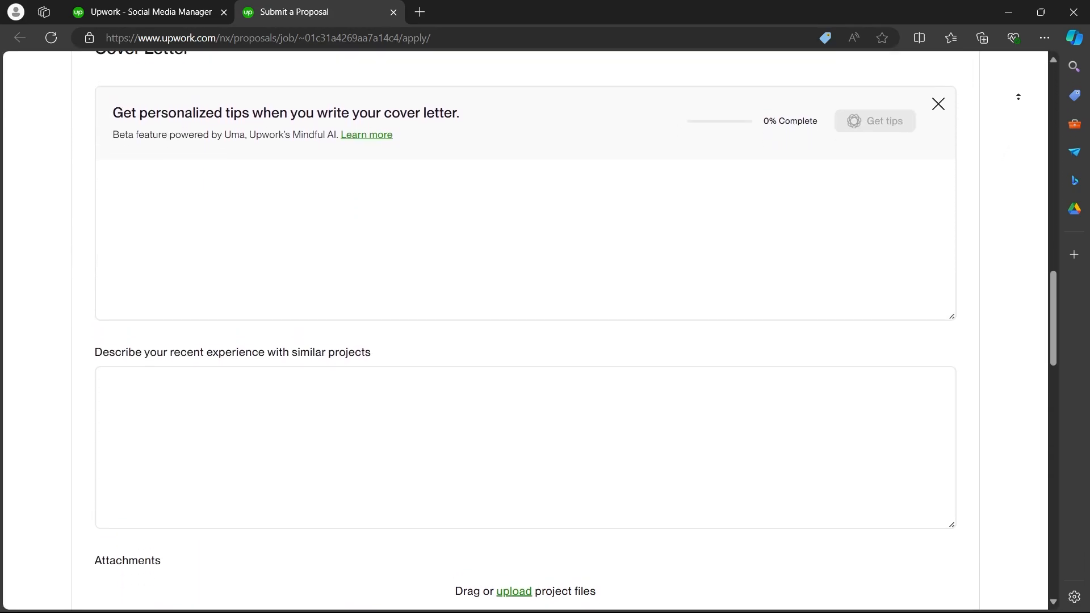
Paste the prepared Instagram content management text into the Cover Letter field
scroll(up, 3)
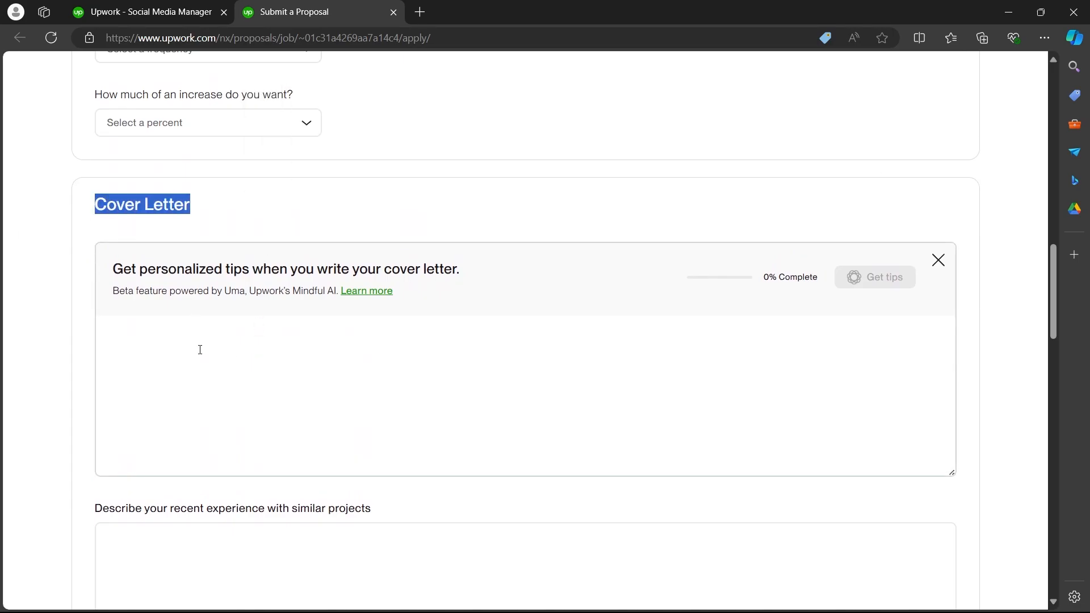
click(148, 339)
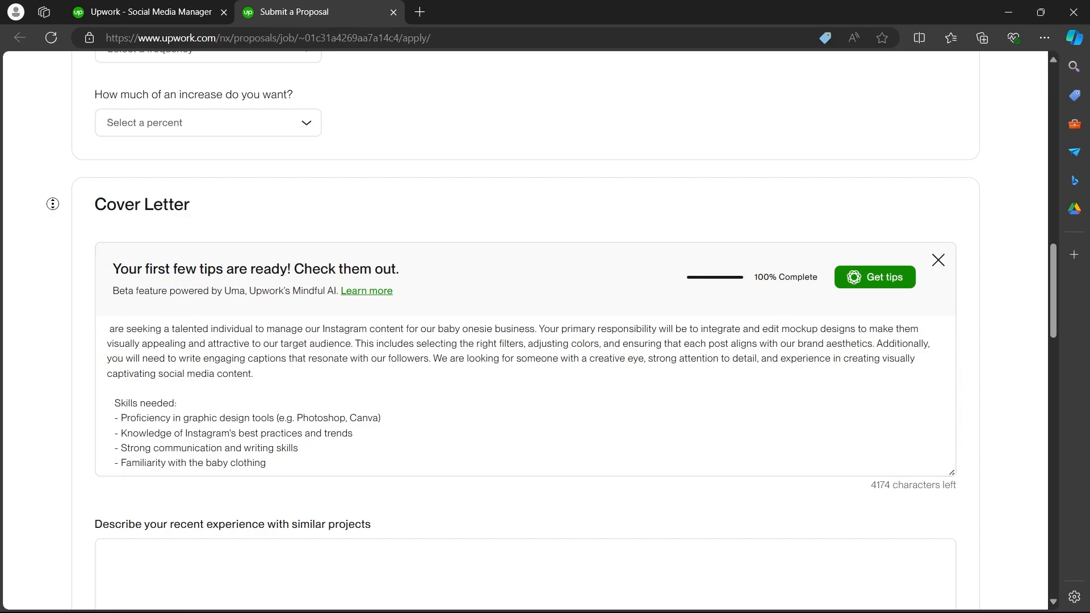
scroll(down, 3)
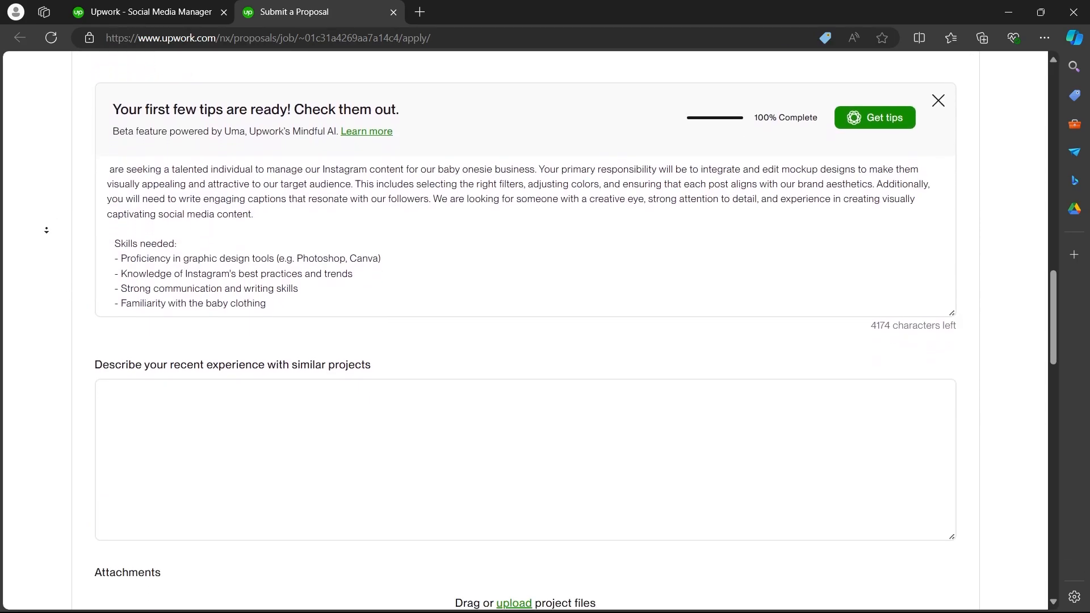
scroll(down, 3)
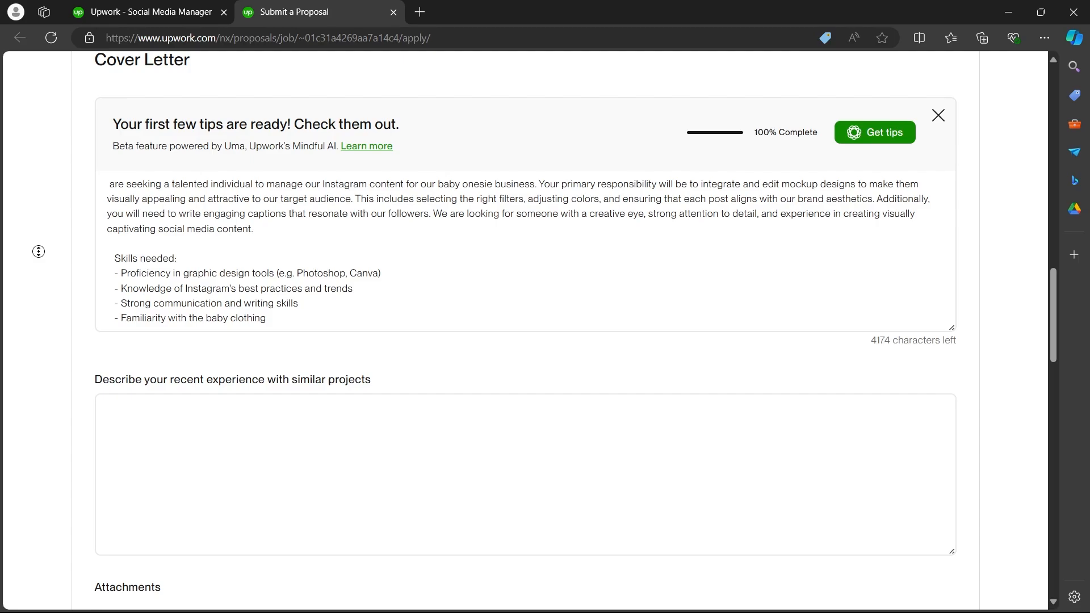
scroll(down, 3)
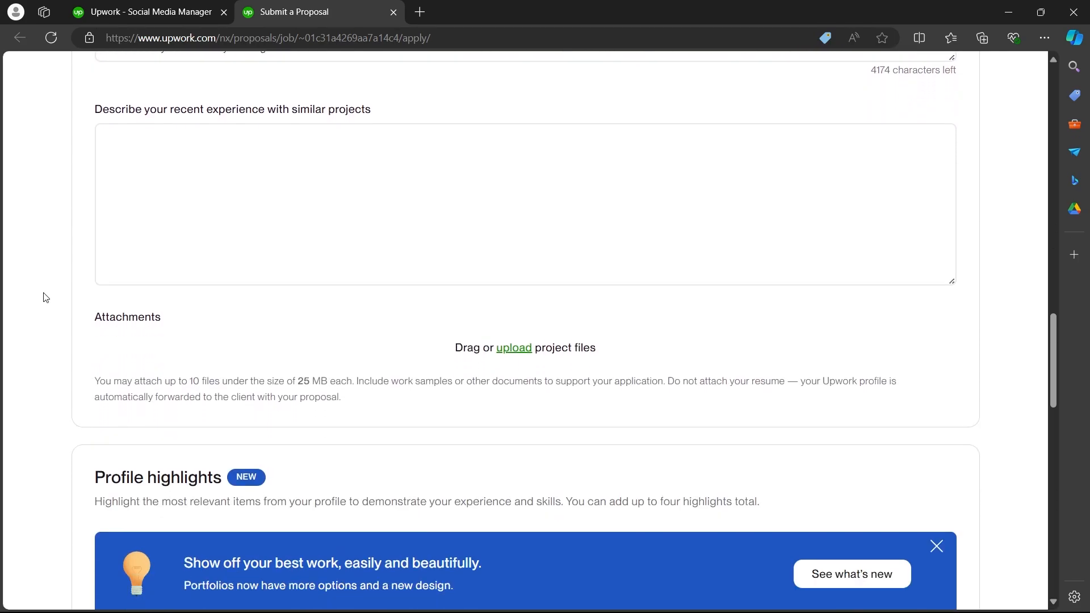
Paste the same text into the recent experience with similar projects answer
click(255, 157)
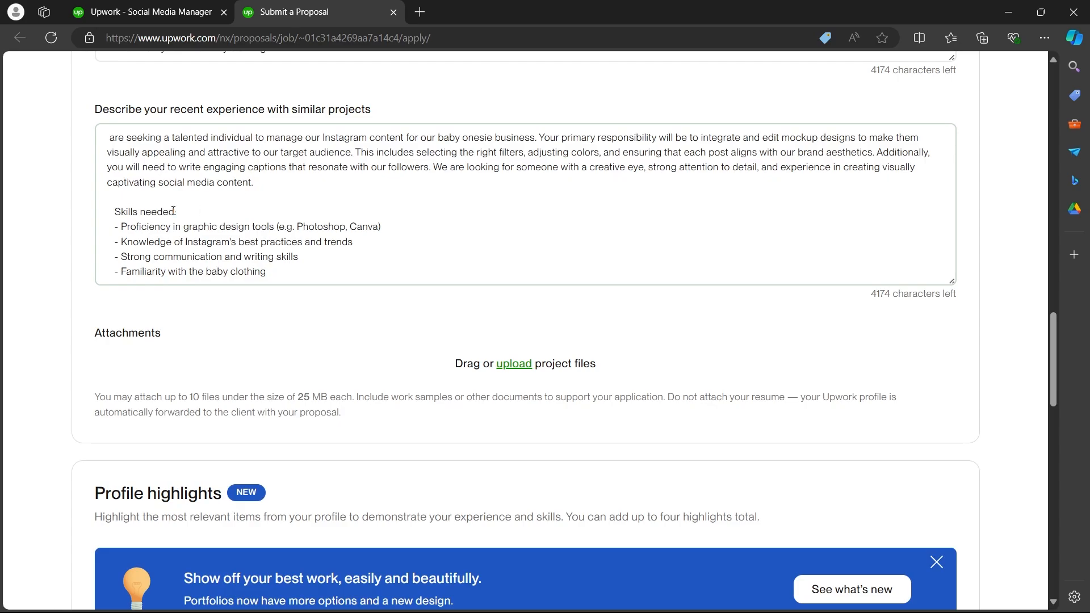
scroll(down, 3)
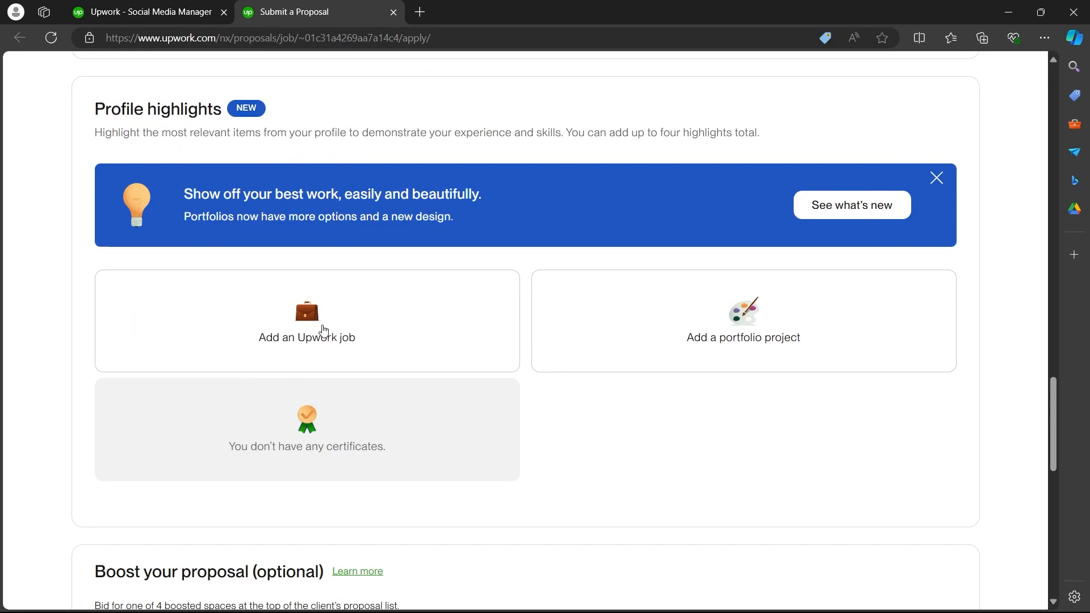
mouse_move(680, 339)
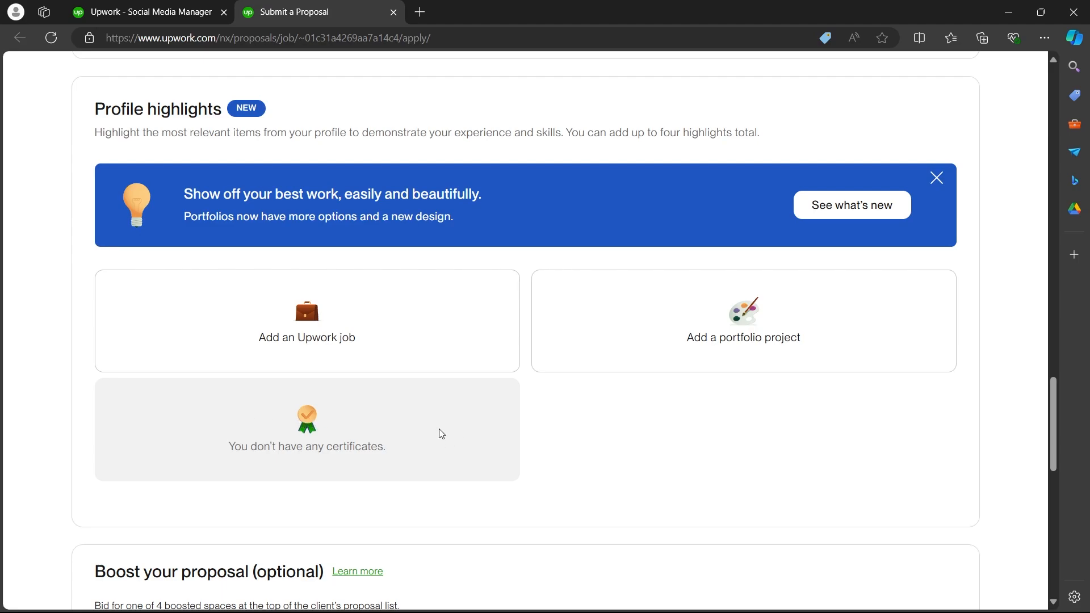
mouse_move(718, 327)
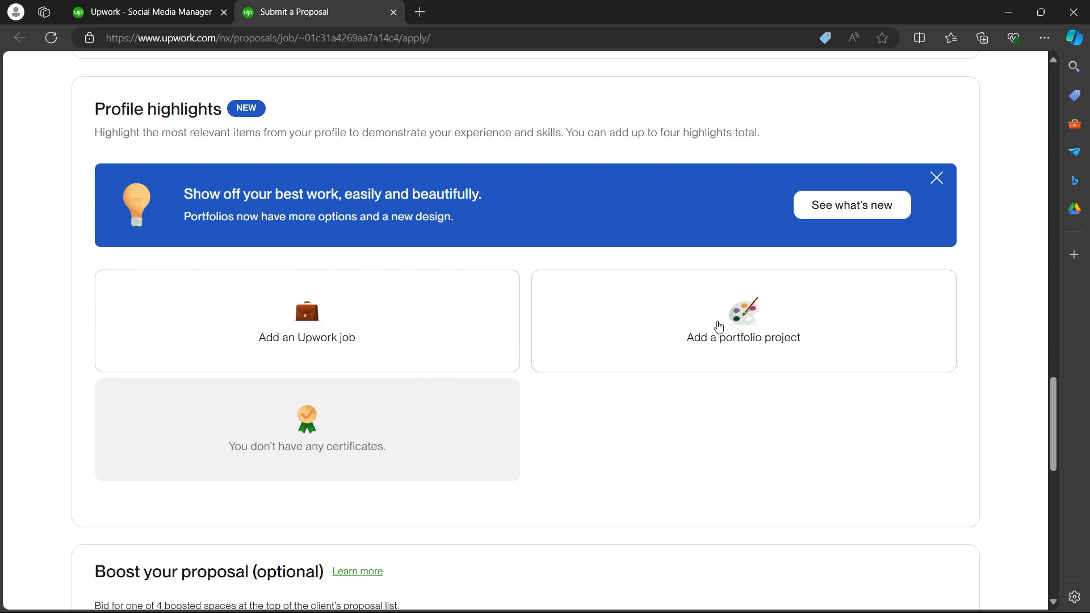
click(936, 178)
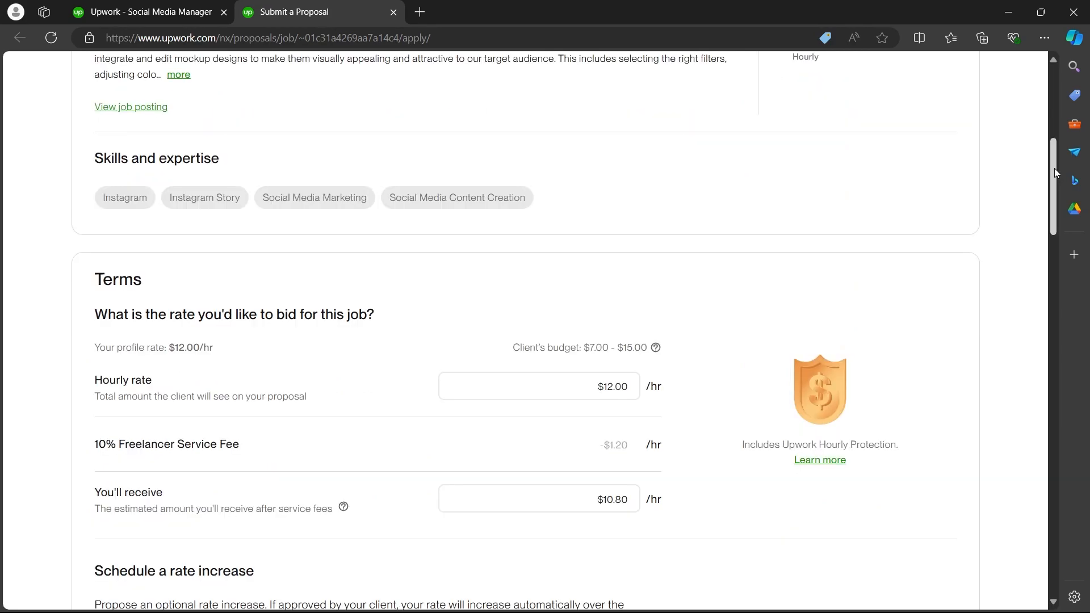
Keep the $12.00 hourly rate for this bid
double_click(117, 126)
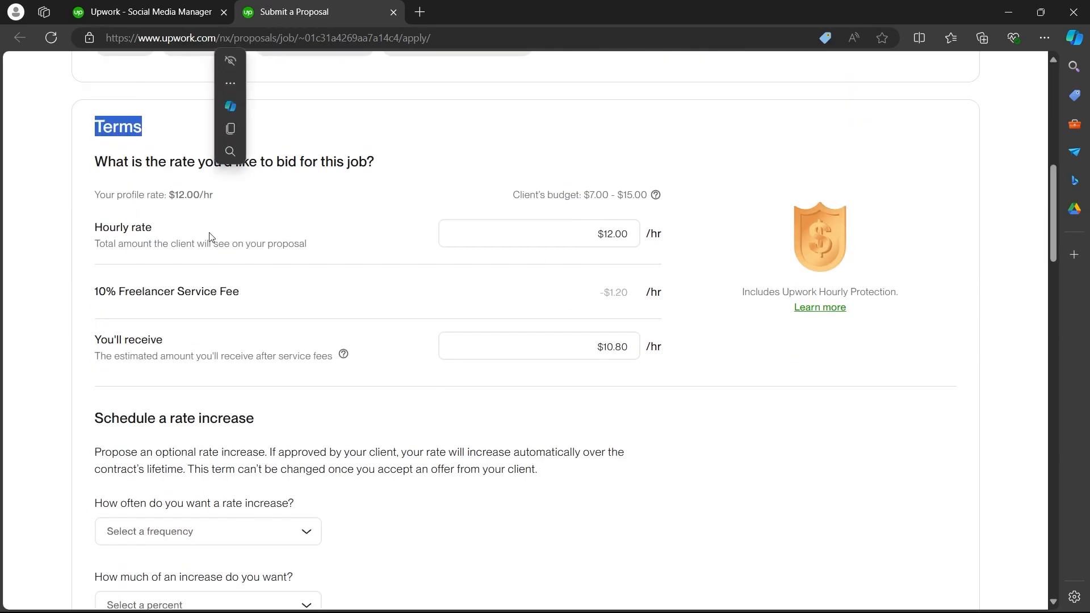
click(538, 234)
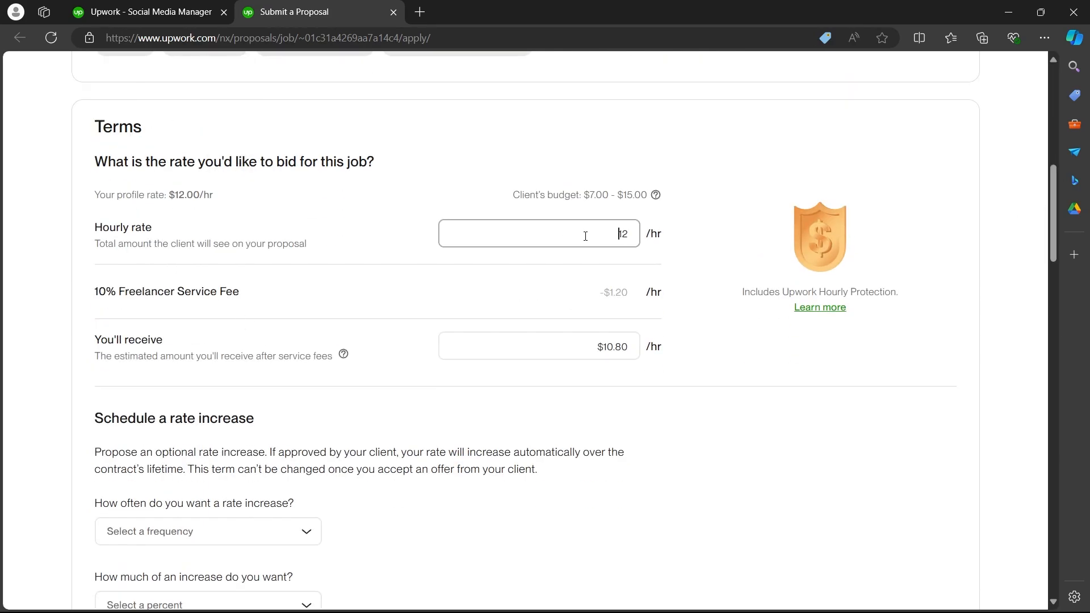
scroll(down, 3)
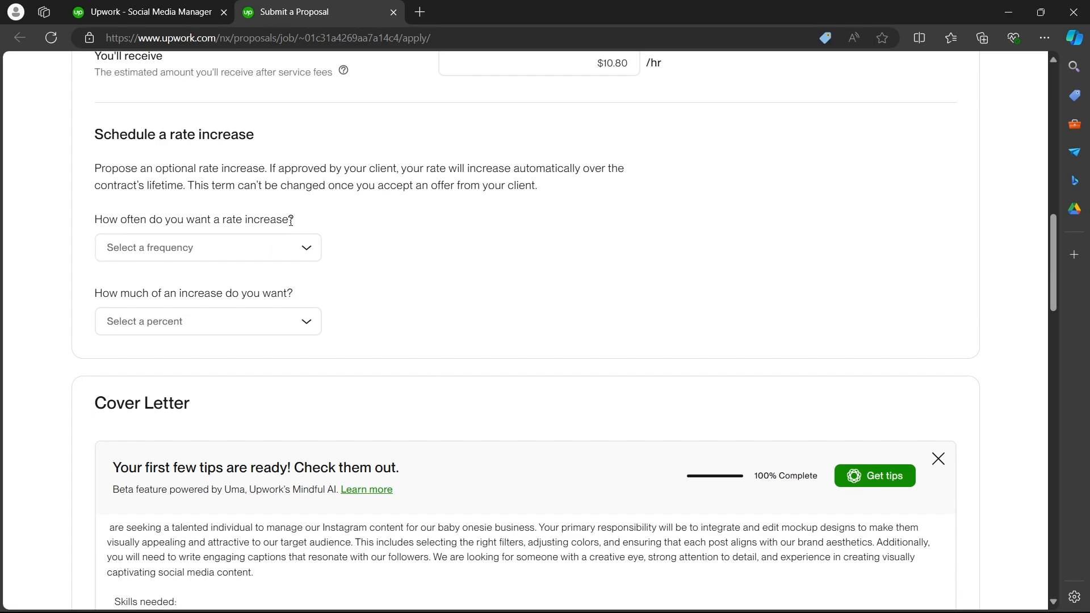
Schedule a 10% rate increase every 3 months
click(206, 247)
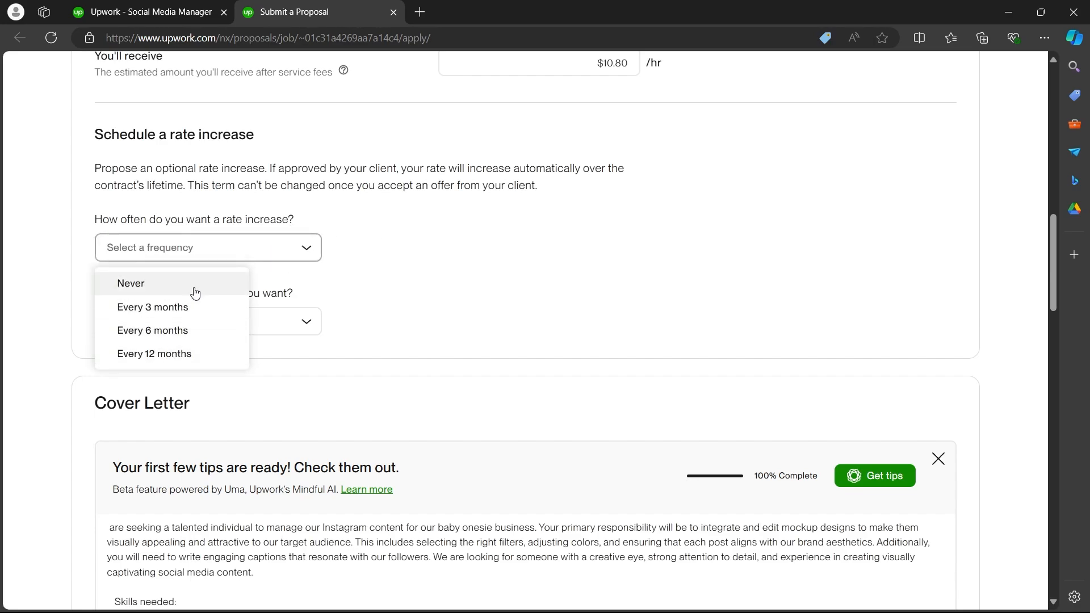
click(152, 306)
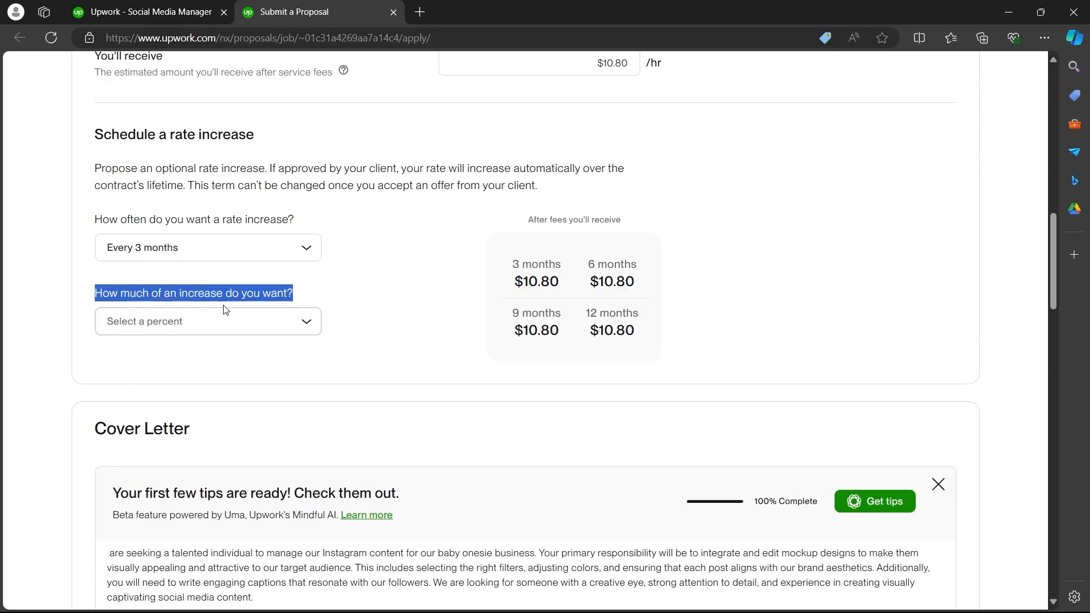
click(207, 321)
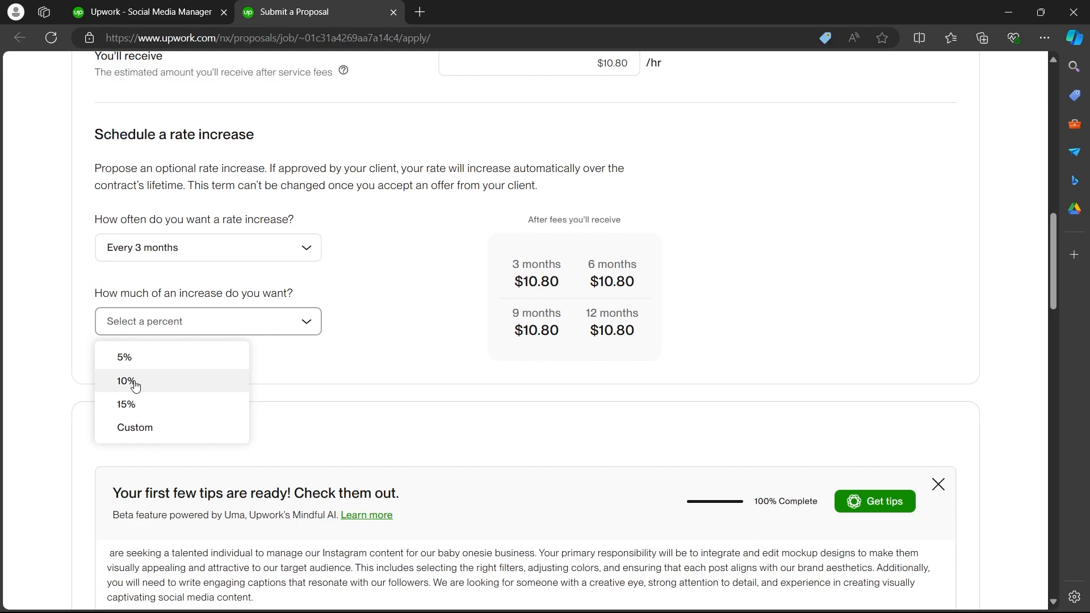
click(124, 381)
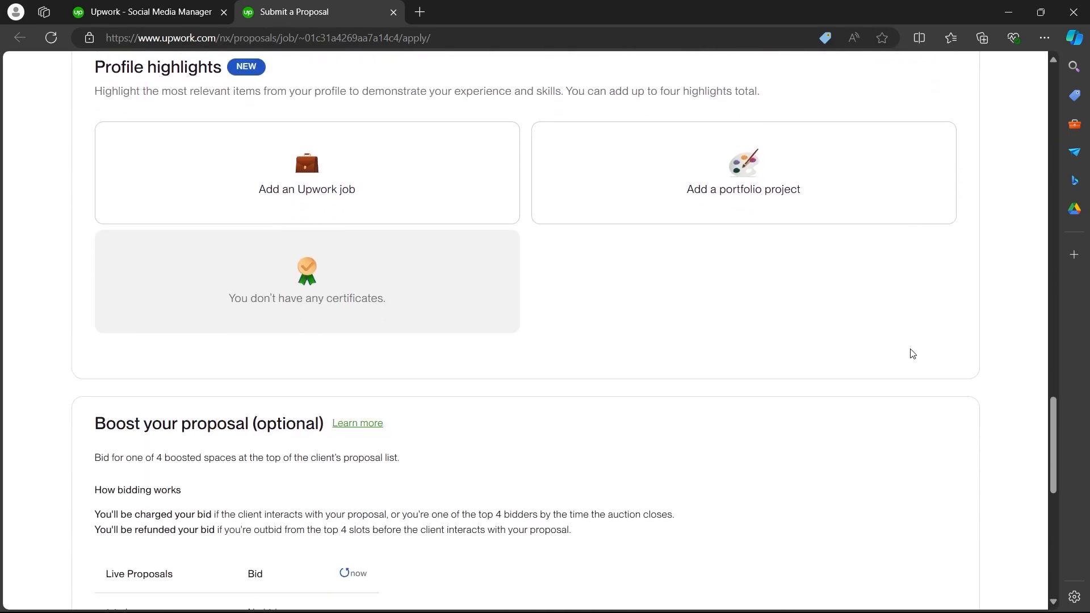
scroll(down, 3)
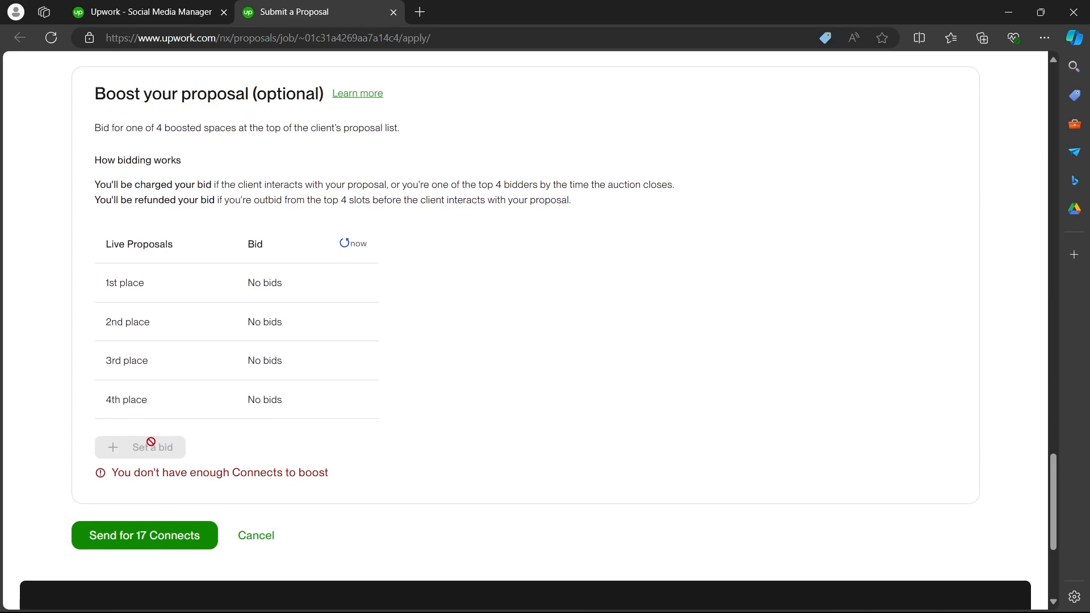
mouse_move(114, 444)
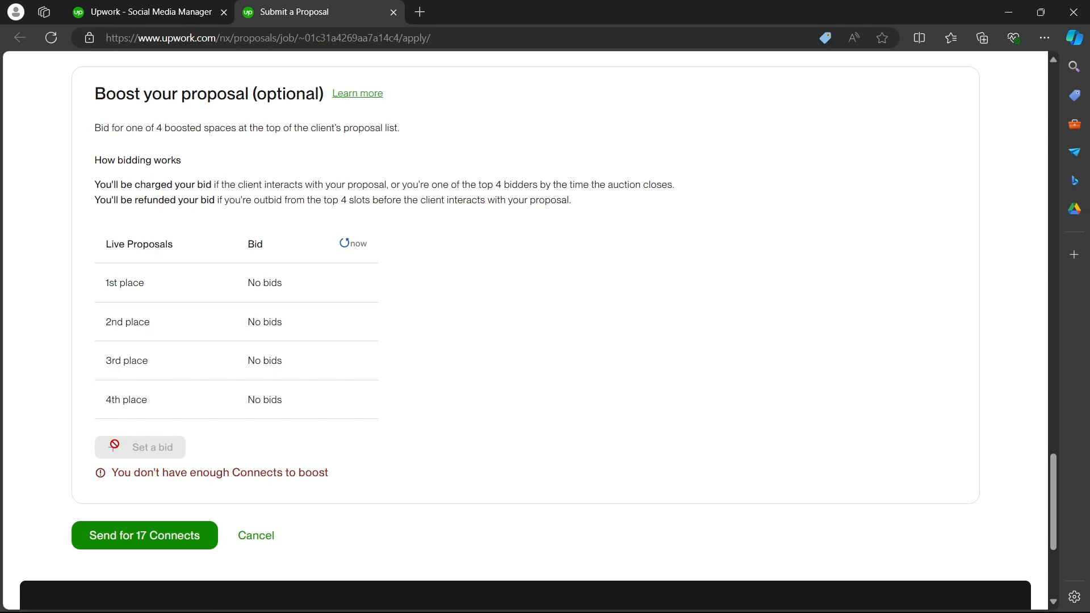
click(144, 535)
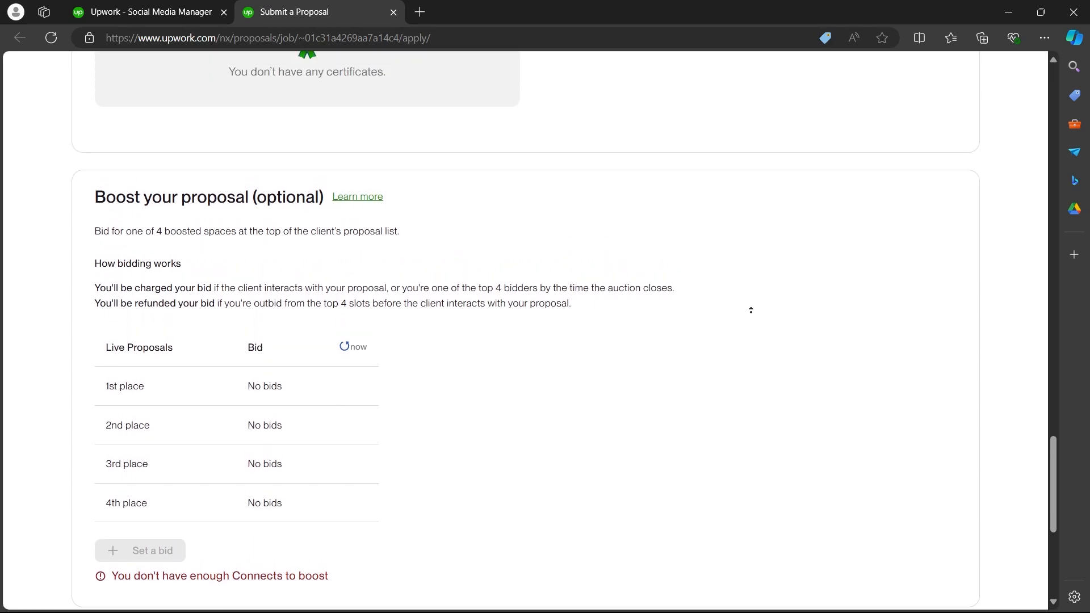
scroll(up, 3)
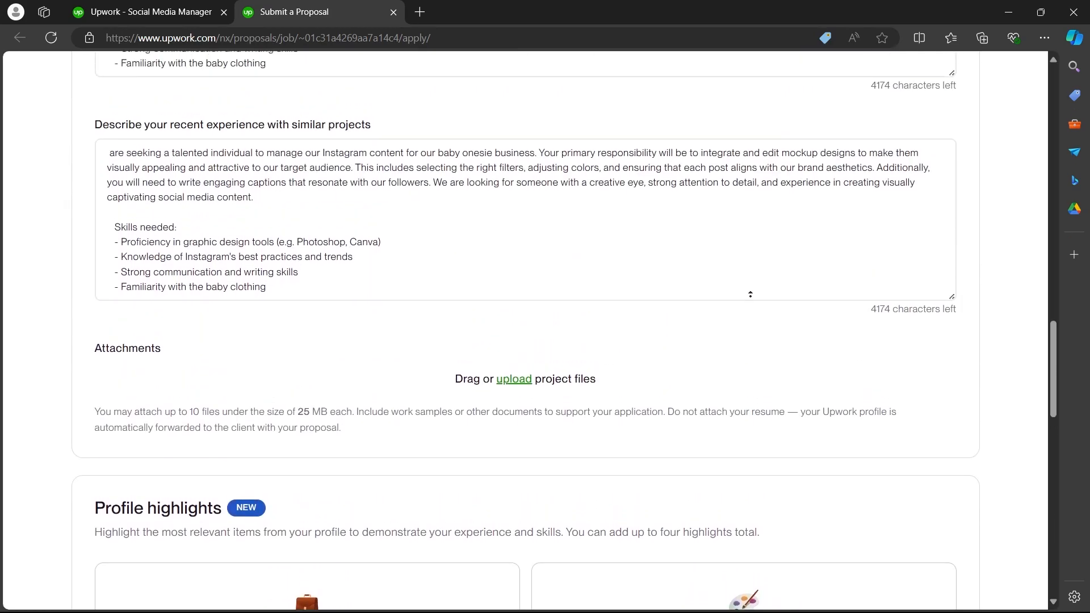
scroll(up, 3)
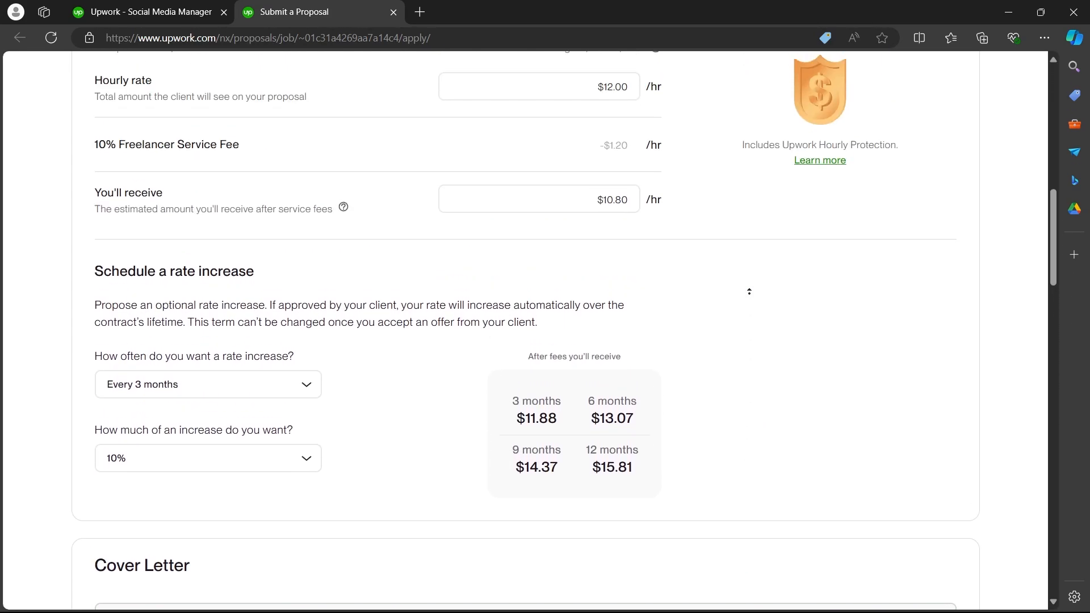
scroll(up, 3)
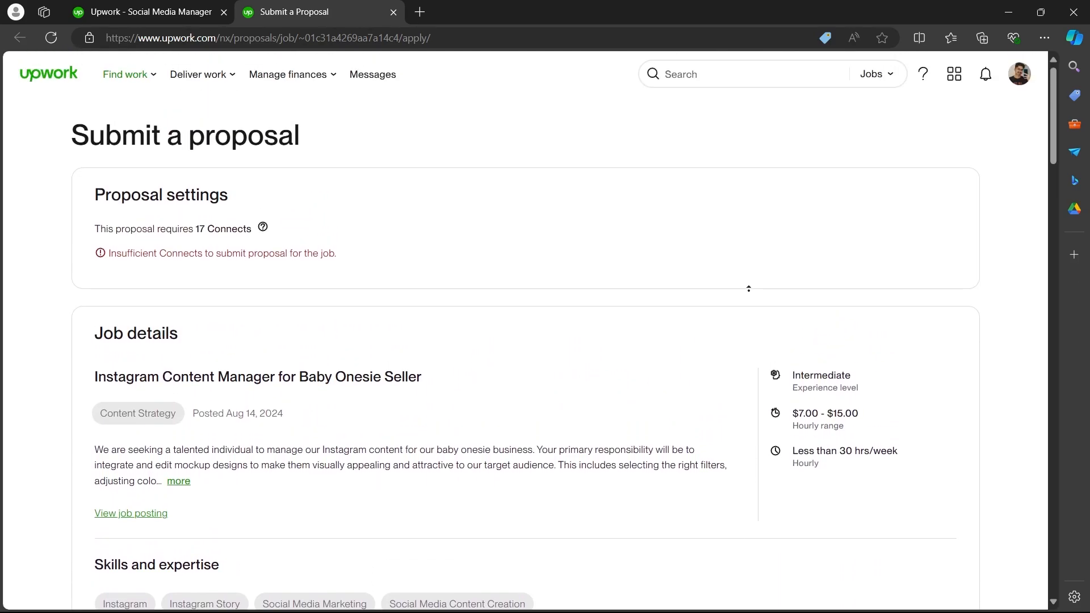
mouse_move(753, 247)
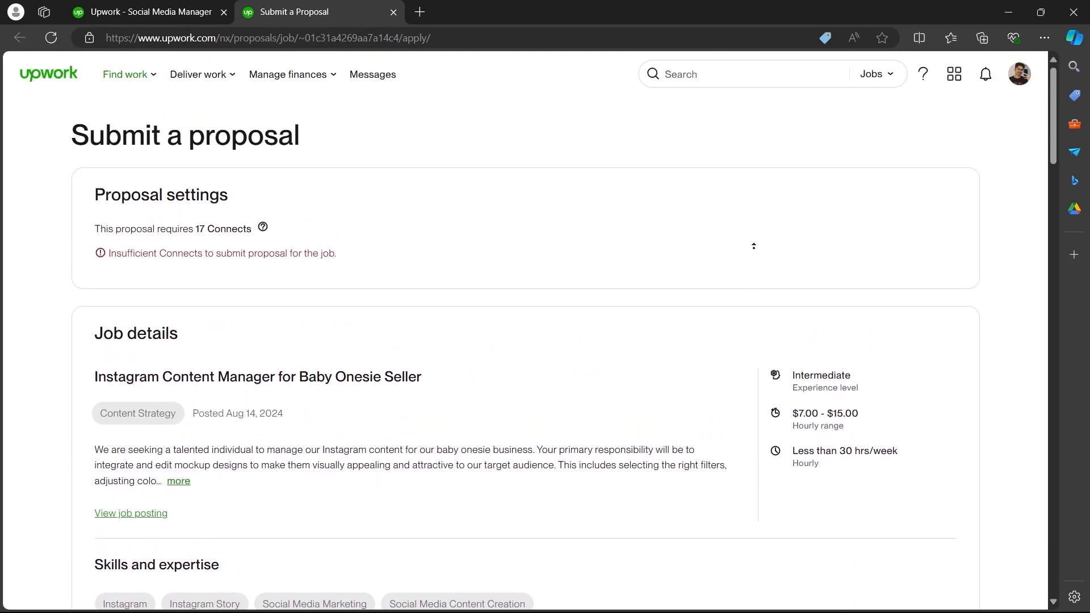